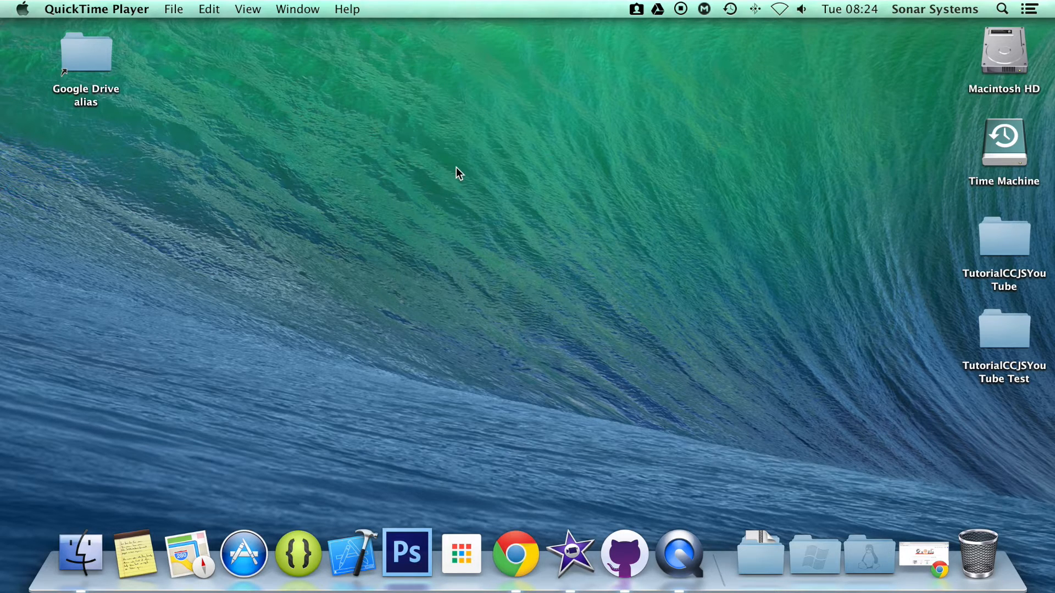
mouse_move(1003, 290)
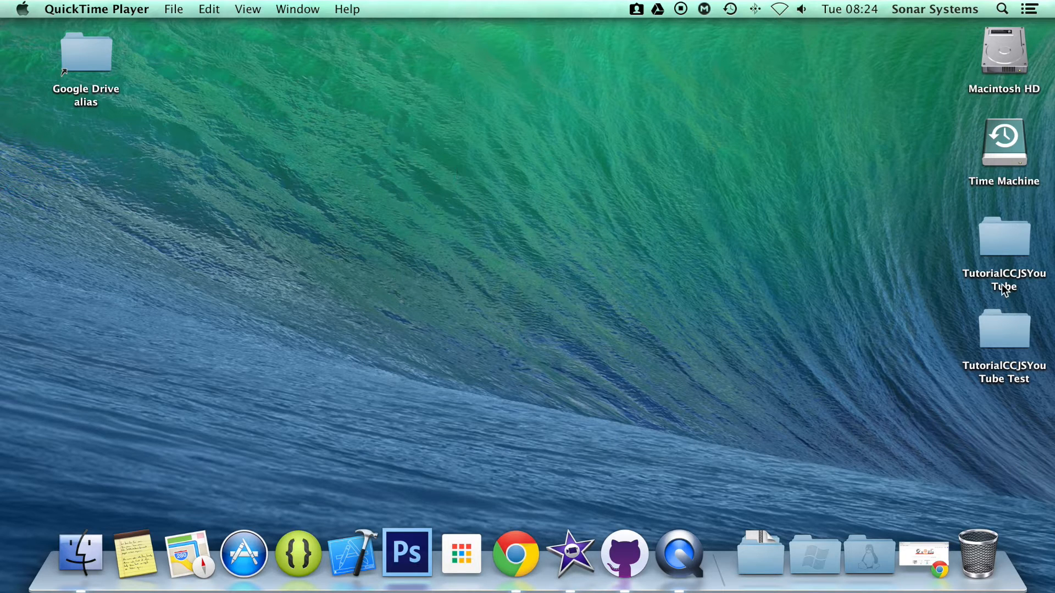
Open the TutorialCCJSYouTube project folder from the desktop in Finder
double_click(1003, 235)
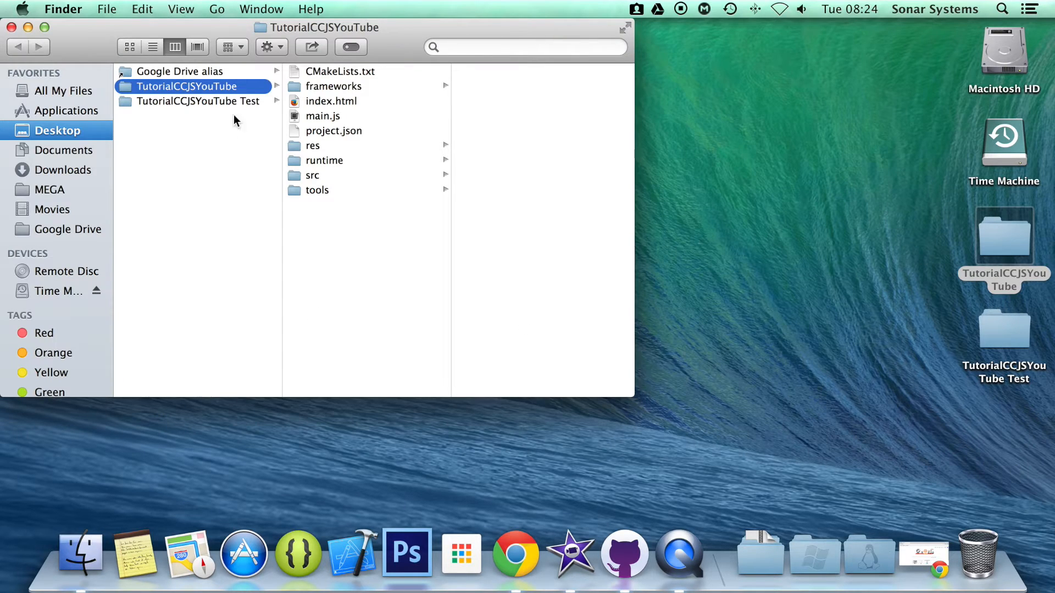
Add 'var sprite_action = cc.FadeTo.create(2, 110);' to app.js
click(312, 176)
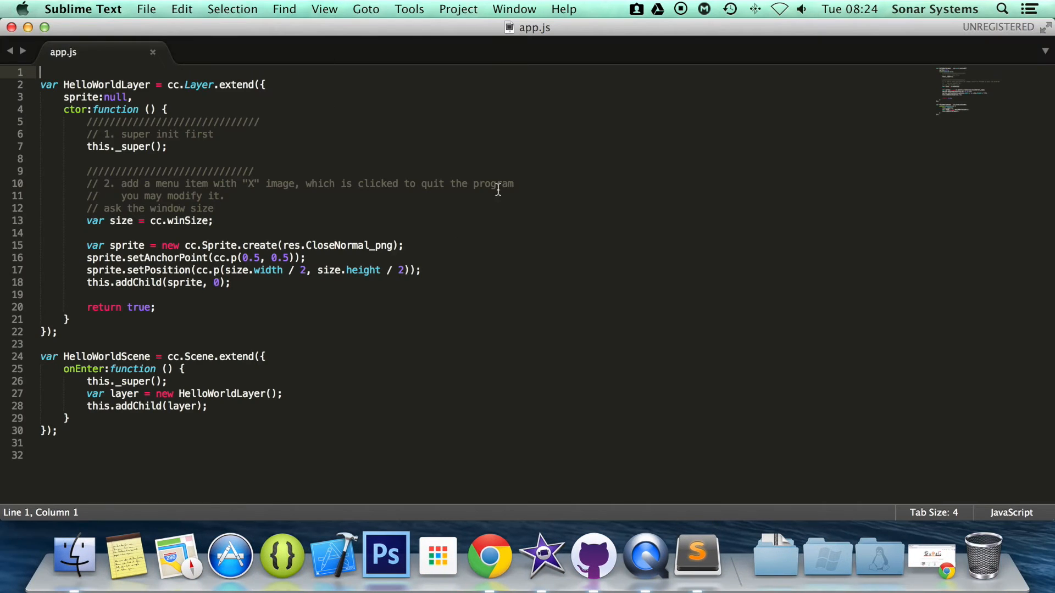
text(var sprite_action = cc)
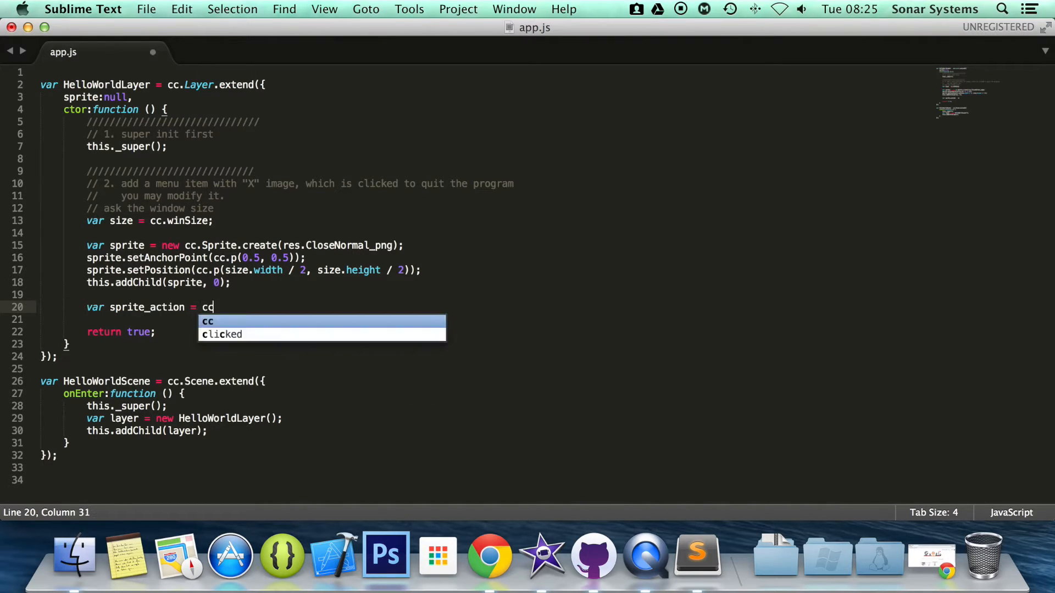
text(.FadeTo)
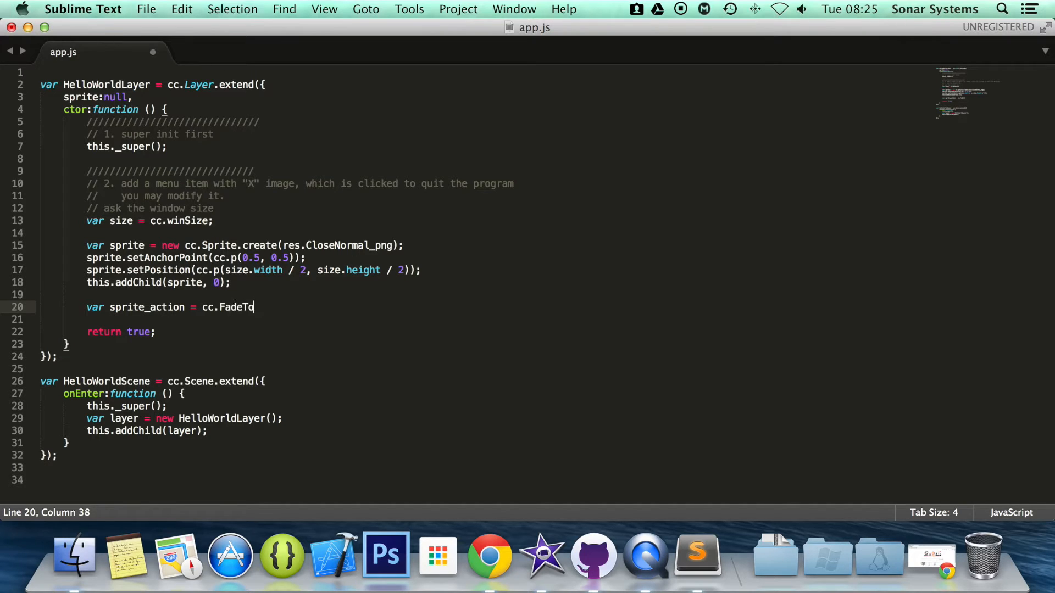
text(.create)
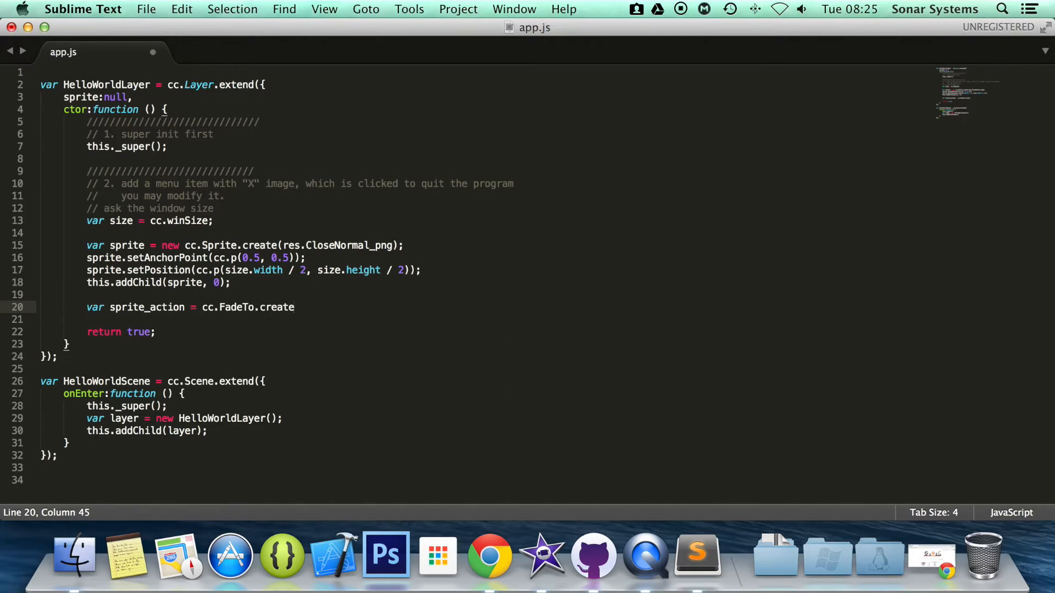
text(();)
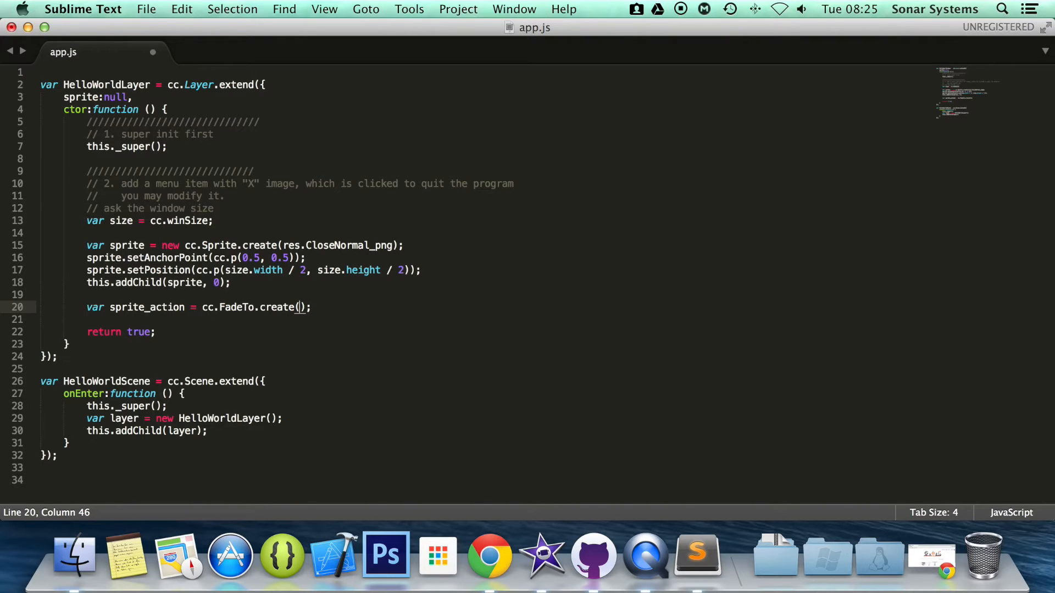
text(2,)
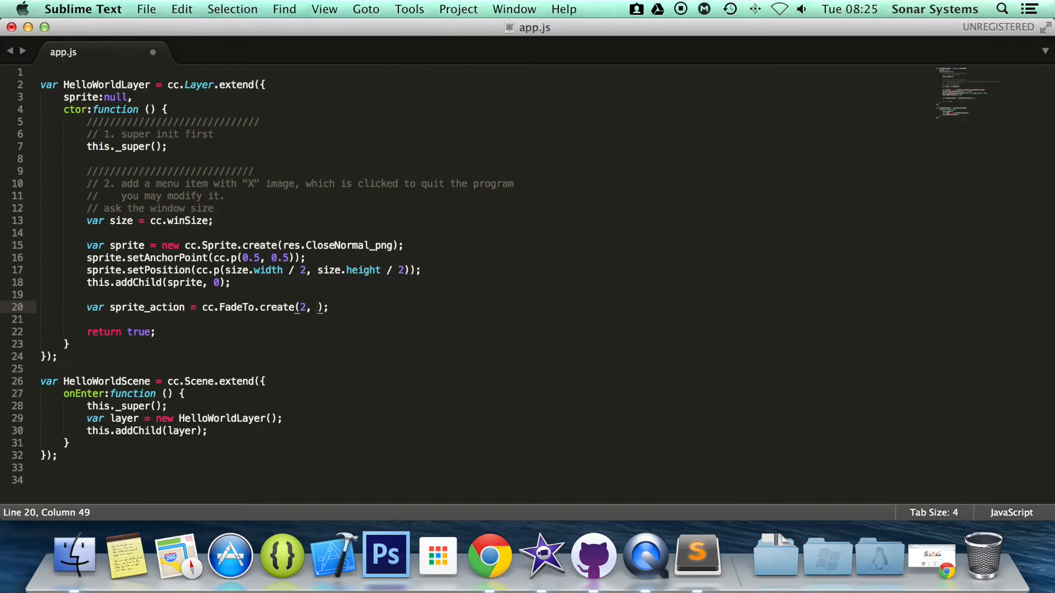
text(110)
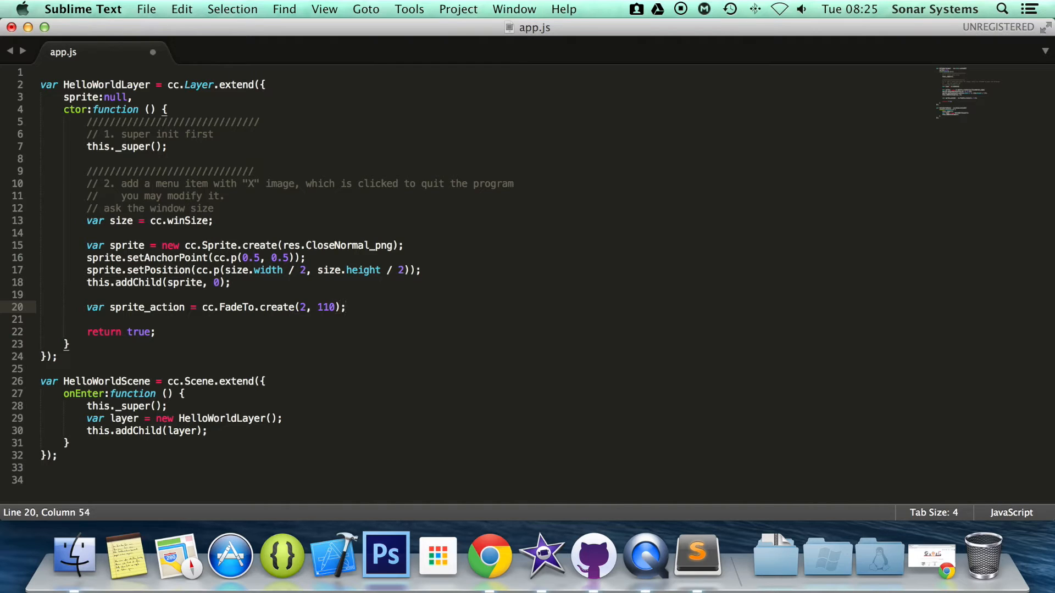
Add 'sprite.runAction(sprite_action);' and save app.js
text(sprite.rin)
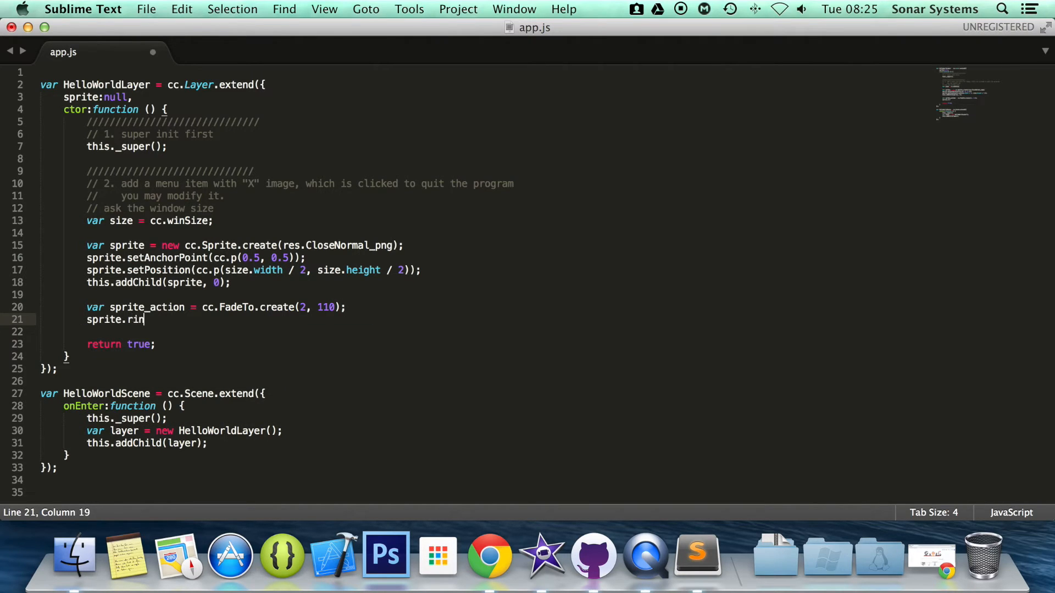
text(unAction();)
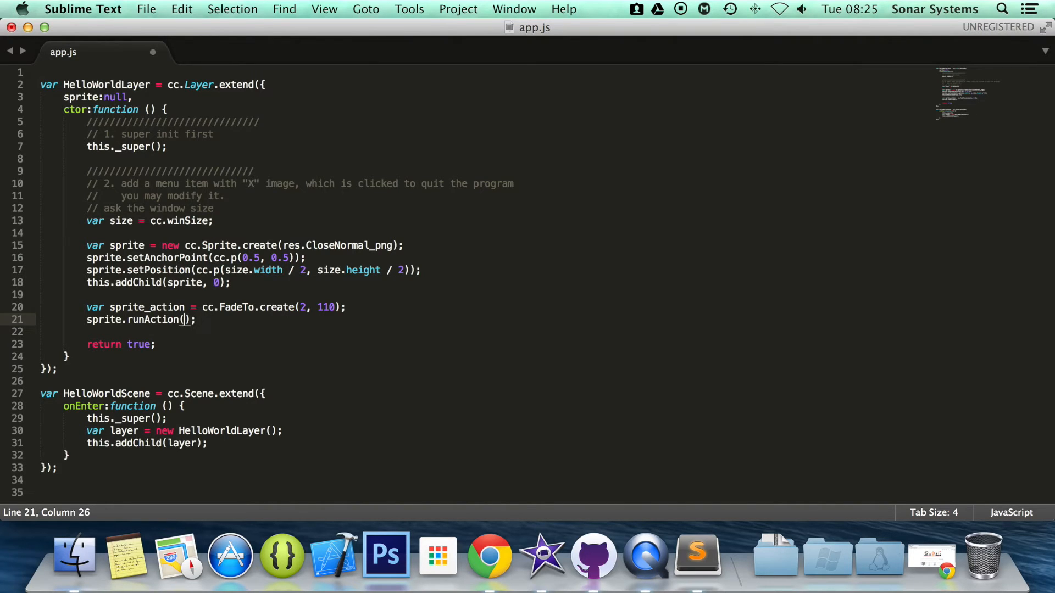
text(sprite_action)
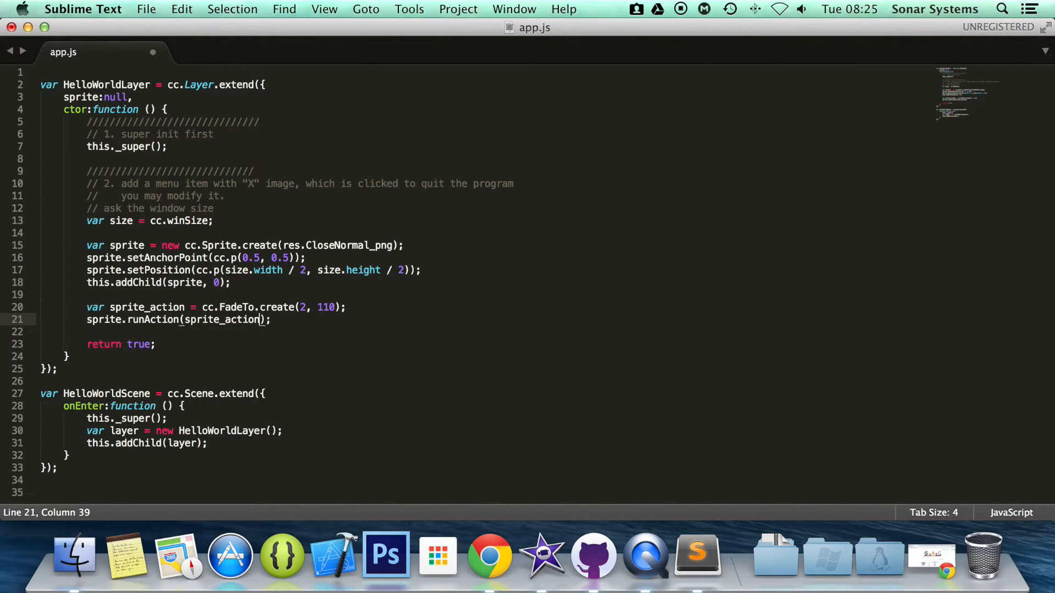
key(cmd+s)
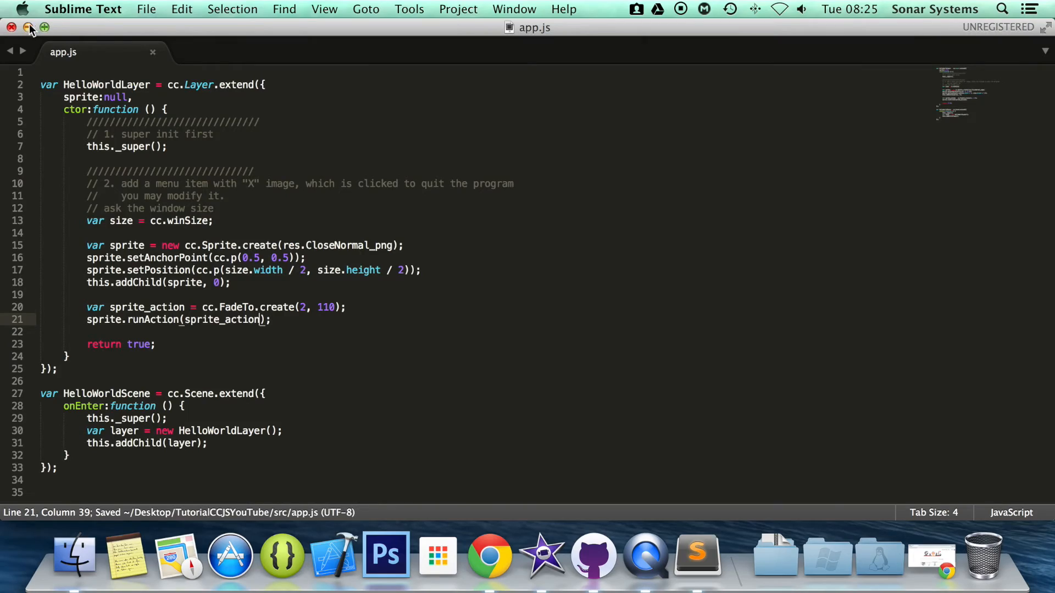
Change Terminal into the TutorialCCJSYouTube project directory
click(489, 555)
text(cd)
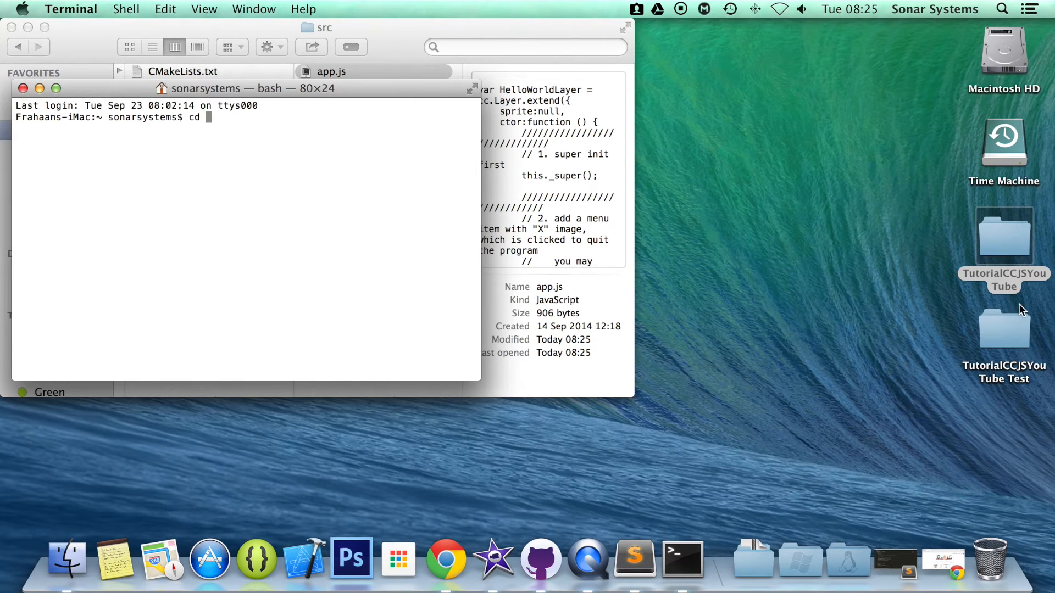
key(Return)
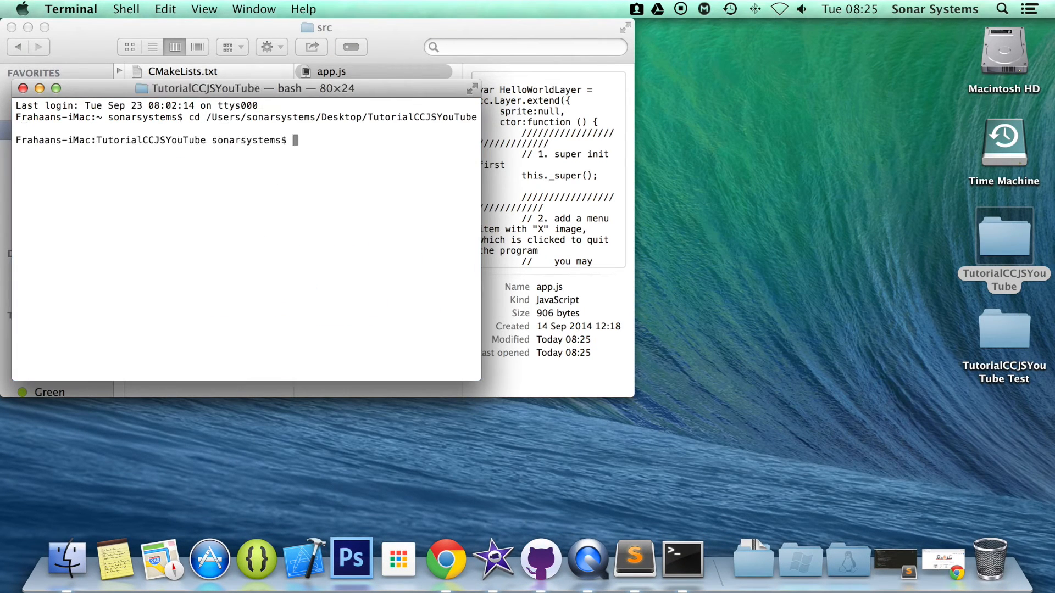
mouse_move(962, 562)
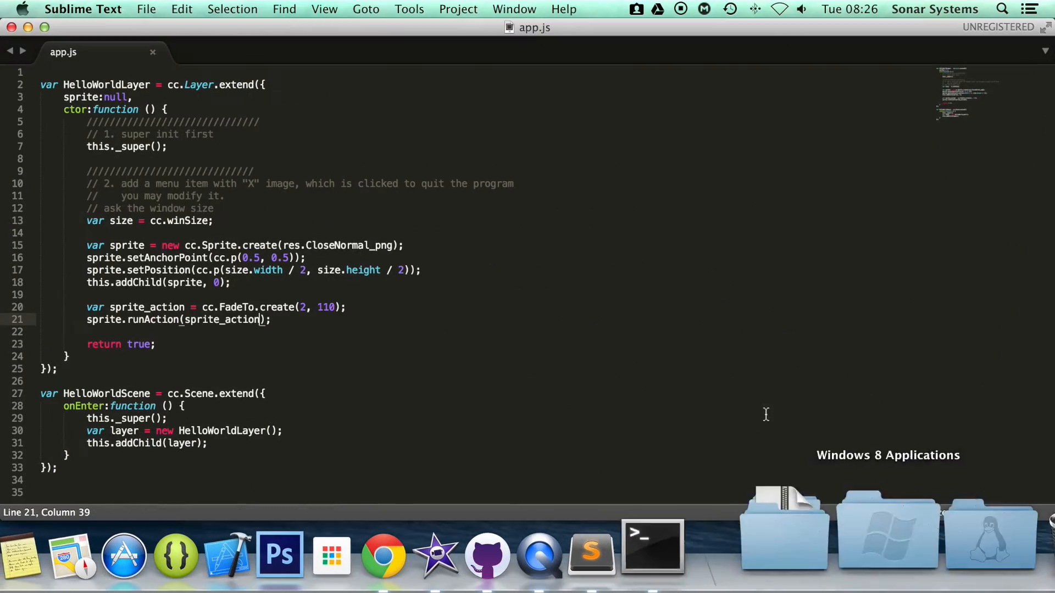
Run 'cocos run -p web' from Terminal to start the project in the browser
click(382, 553)
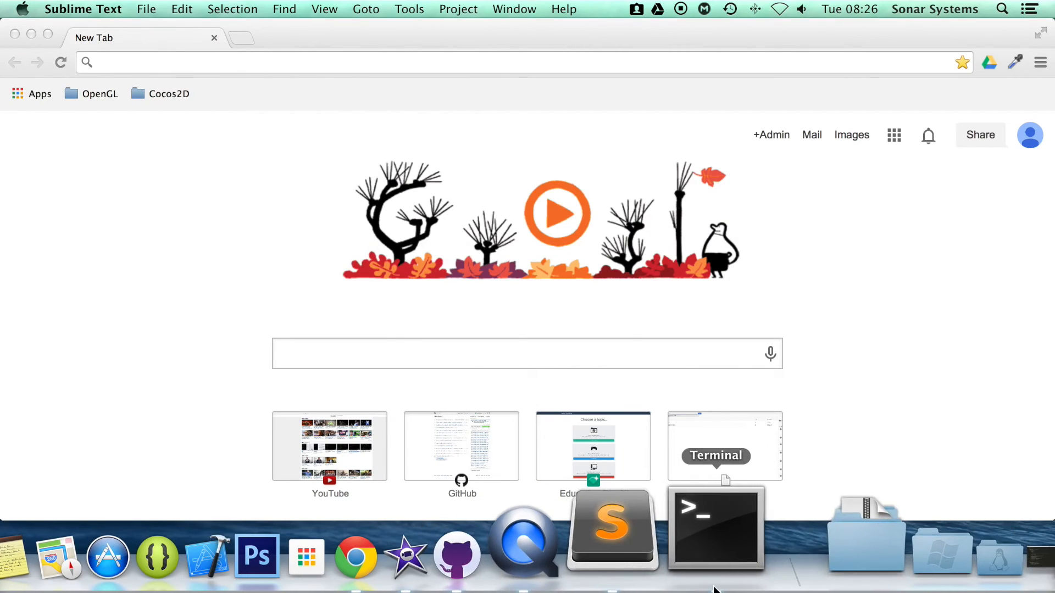
click(715, 529)
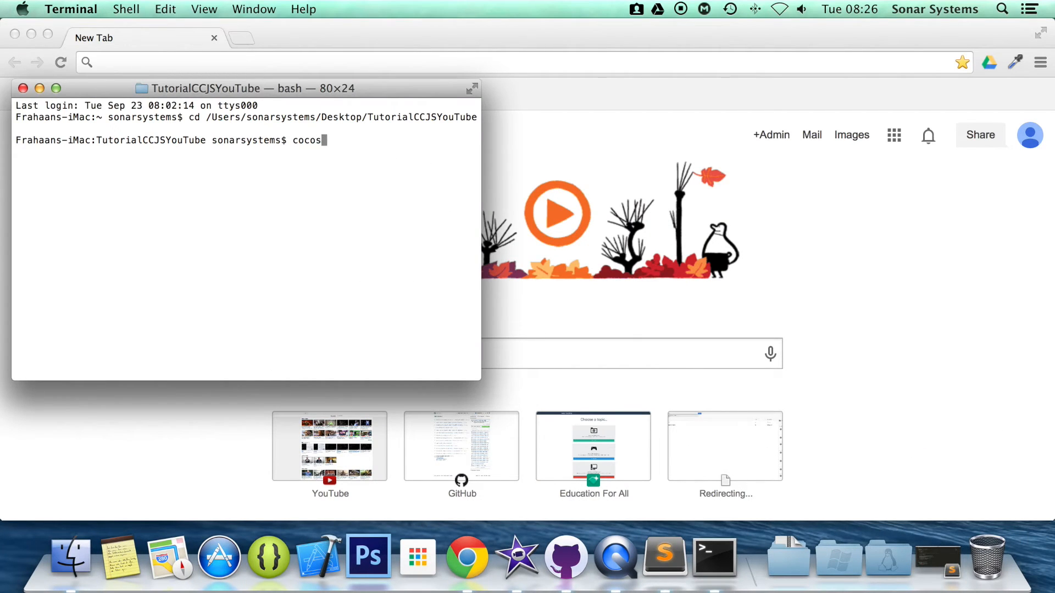
text(run -)
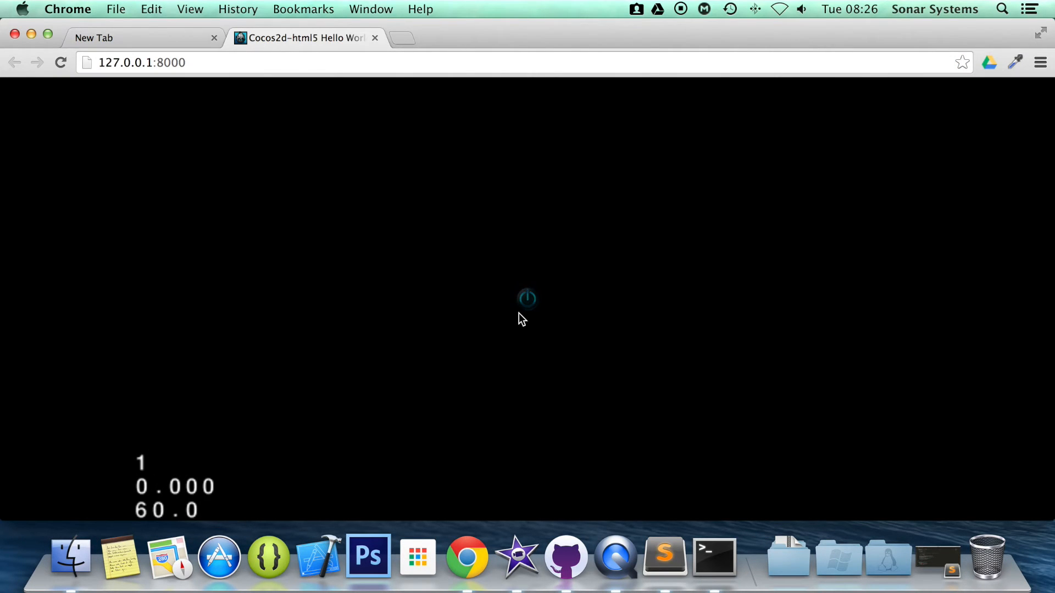
mouse_move(527, 284)
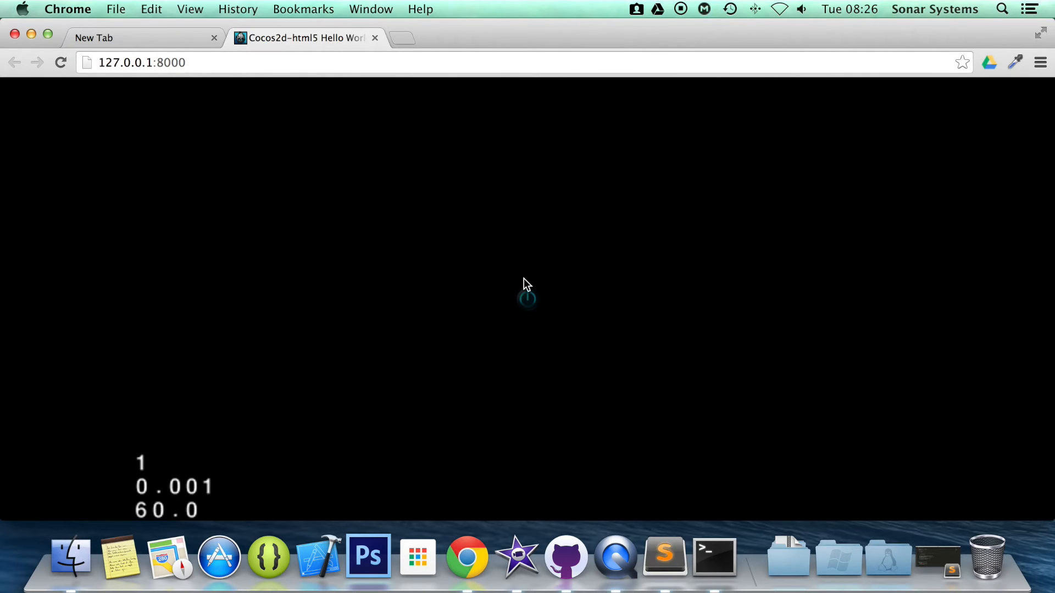
mouse_move(496, 244)
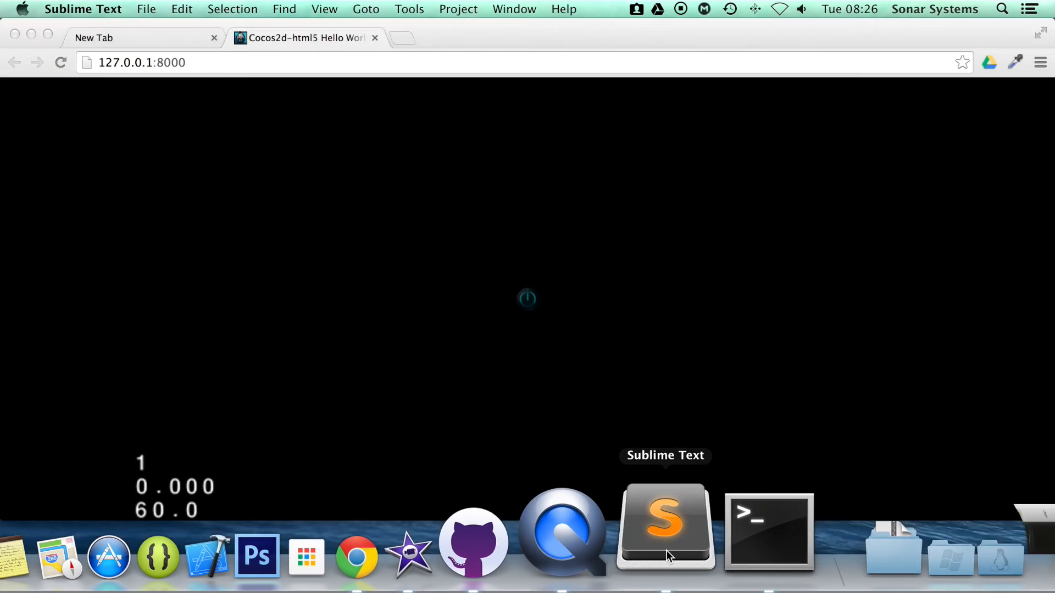
Add 'var repeat_action = cc.Repeat.create(sprite_action, 3);' below the FadeTo line
click(665, 525)
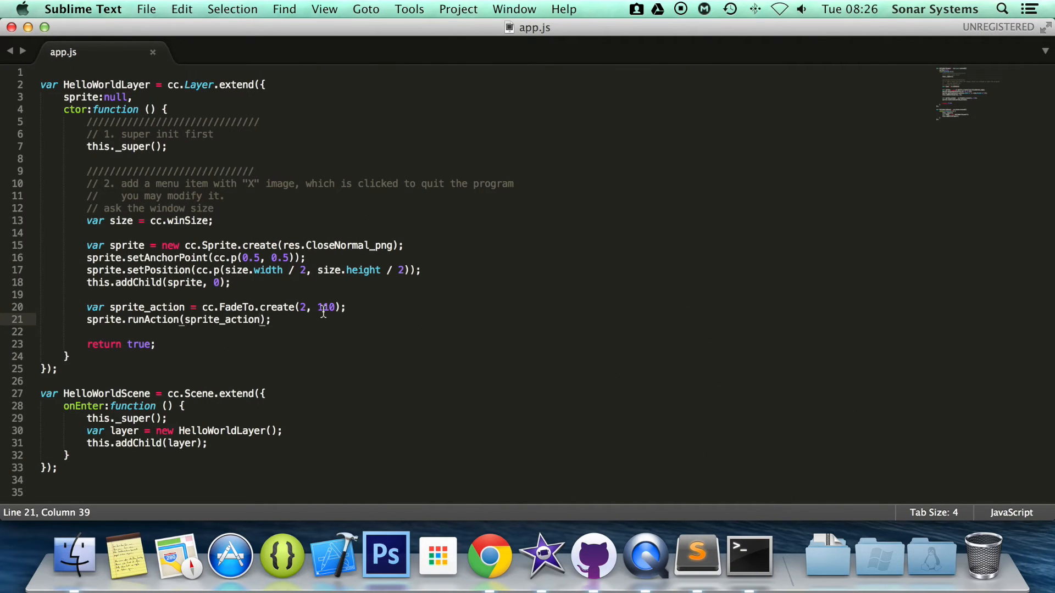
click(345, 308)
text(var )
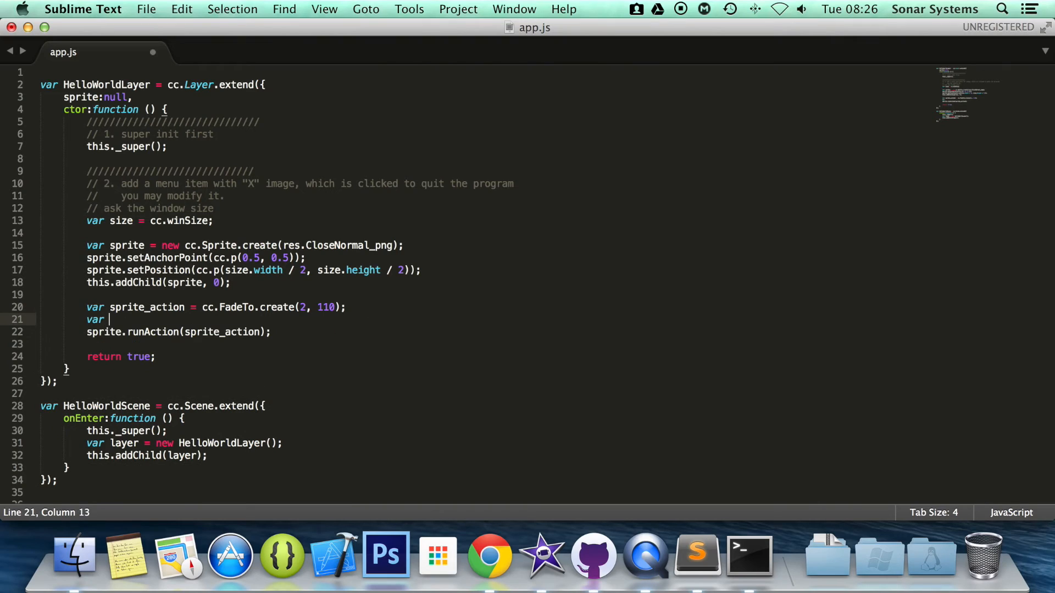
text(repeat_action = cc.Repeat)
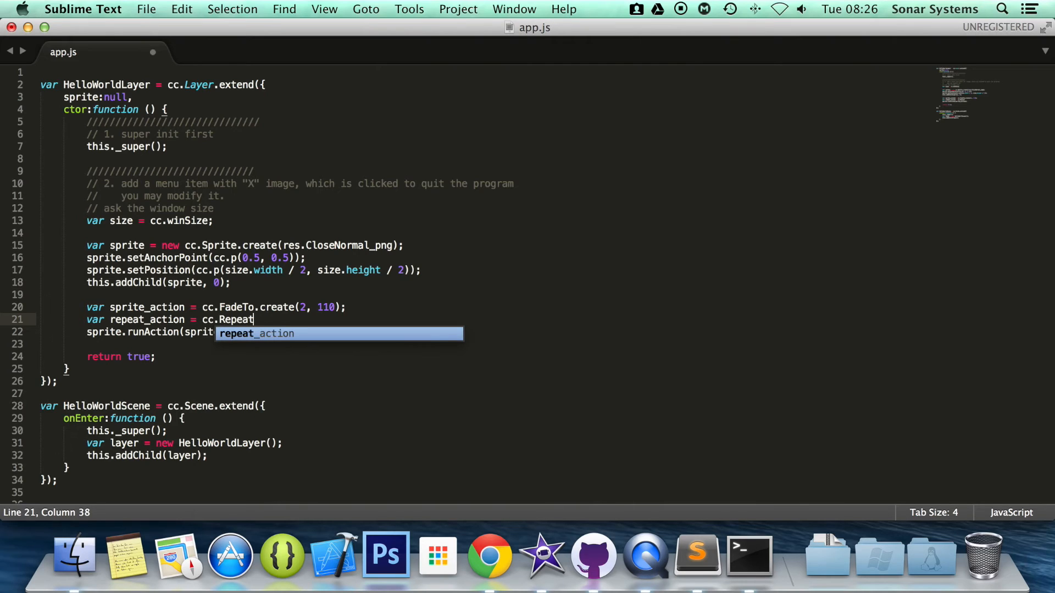
text(.create();)
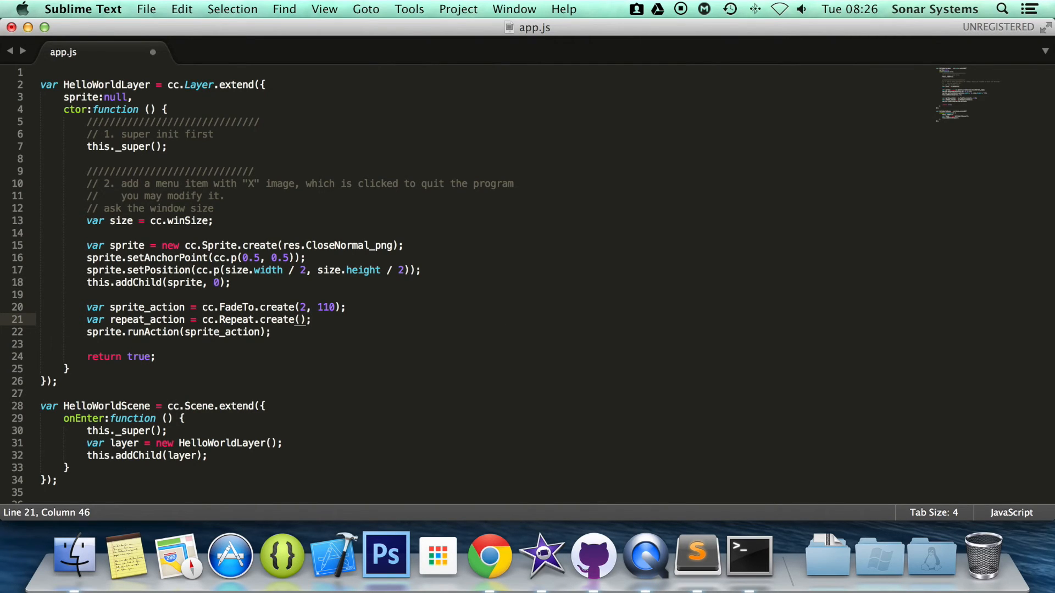
text(sprite_action, 3)
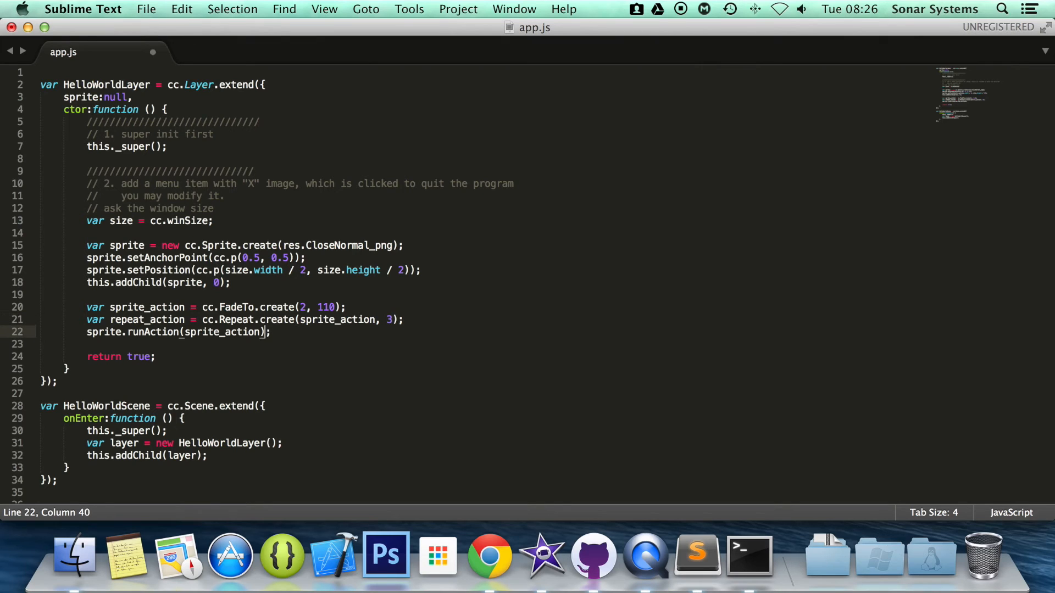
text(repeat_action)
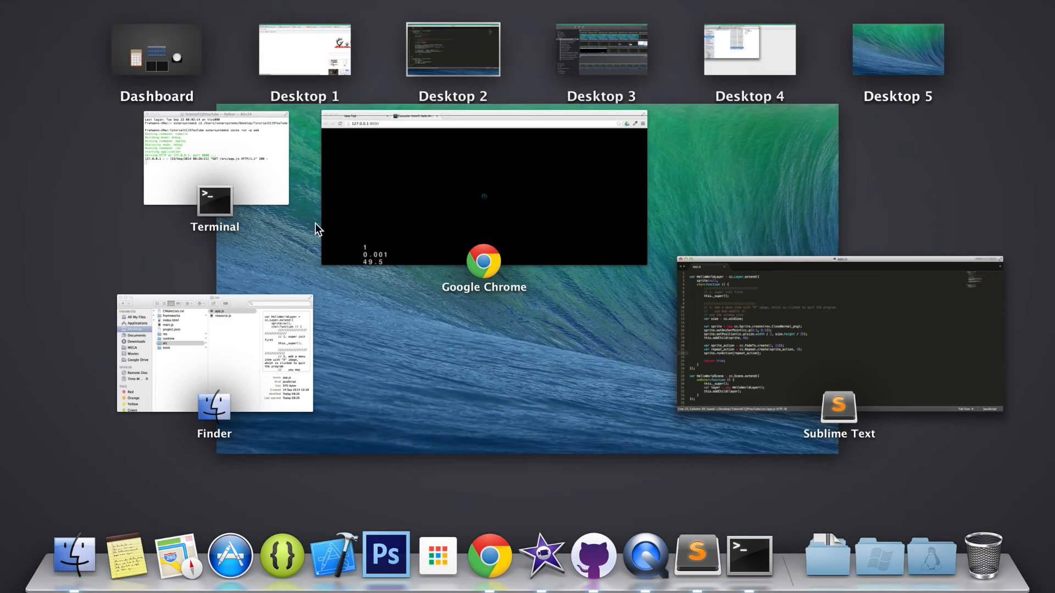
Bring the Chrome game window at 127.0.0.1:8000 forward, showing the faded sprite
click(484, 190)
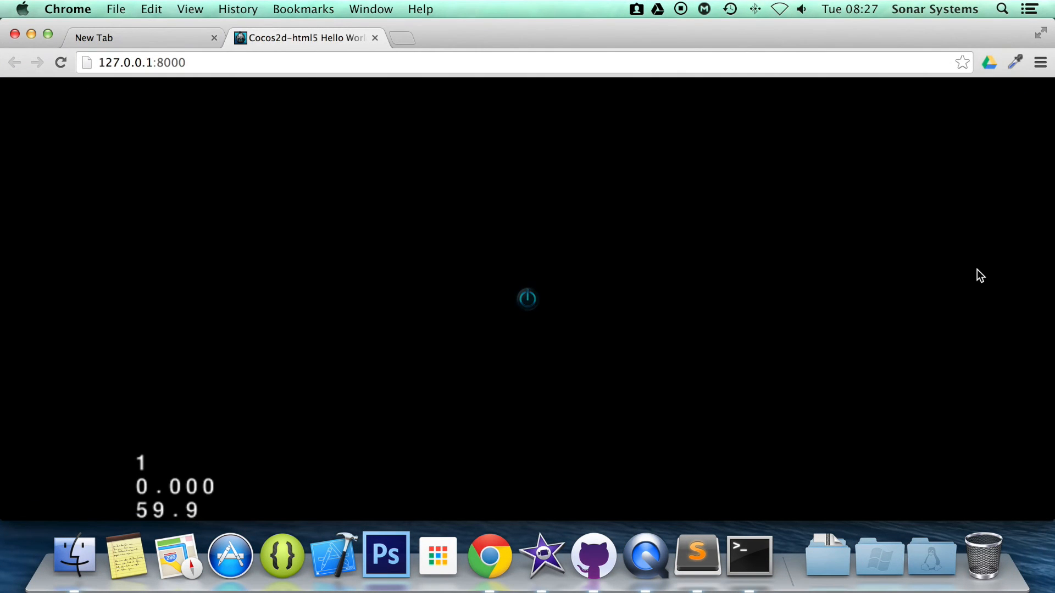
mouse_move(717, 266)
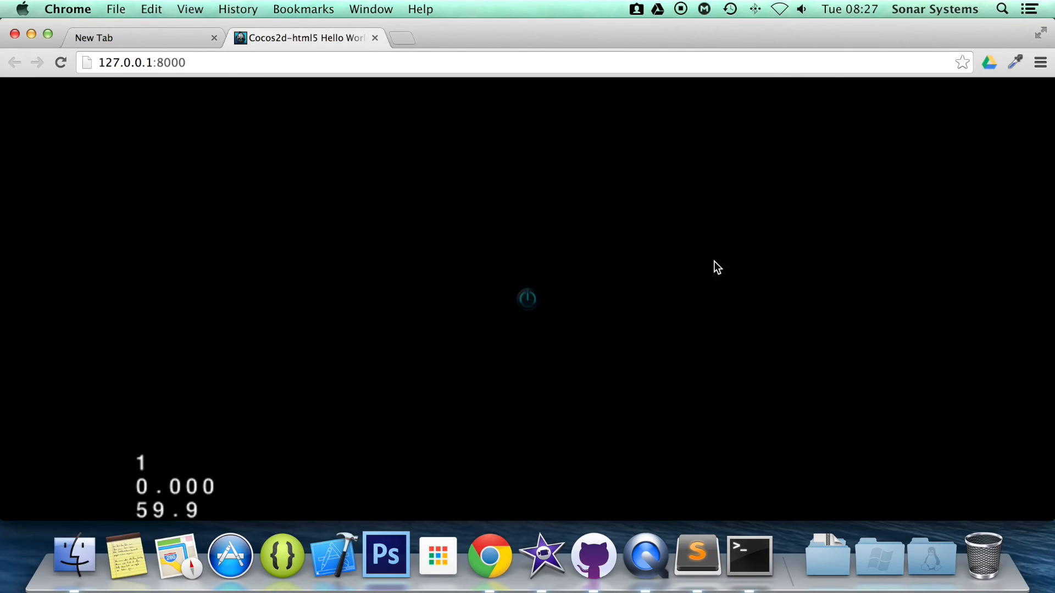
mouse_move(592, 268)
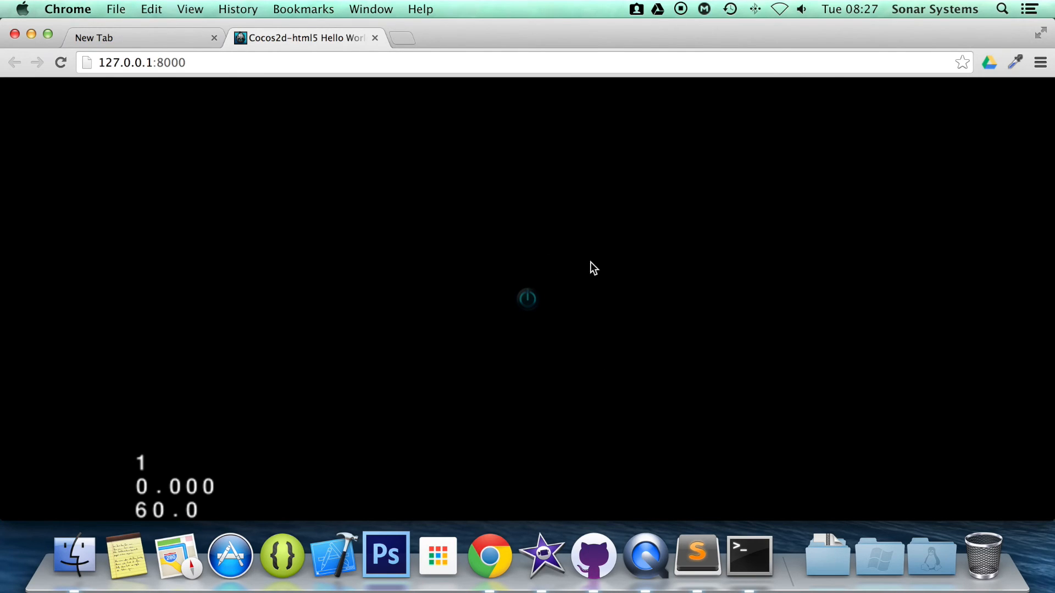